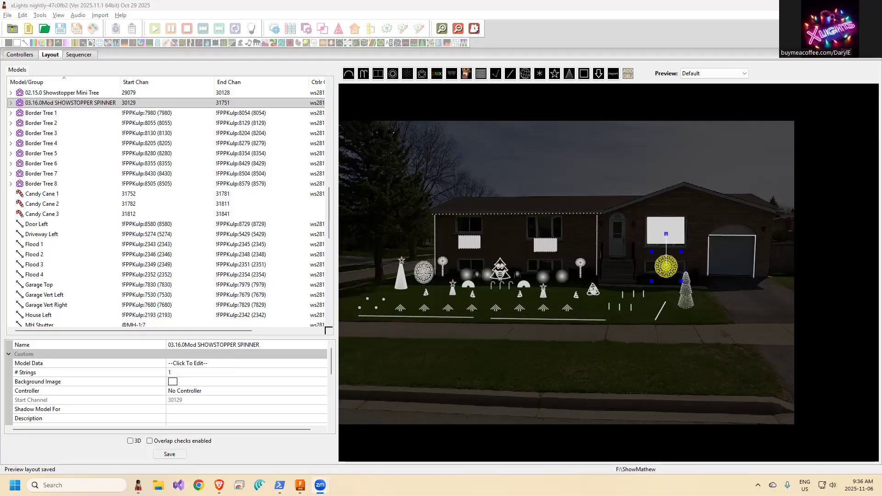
{"action": "mouse_move", "coordinate": [682, 184]}
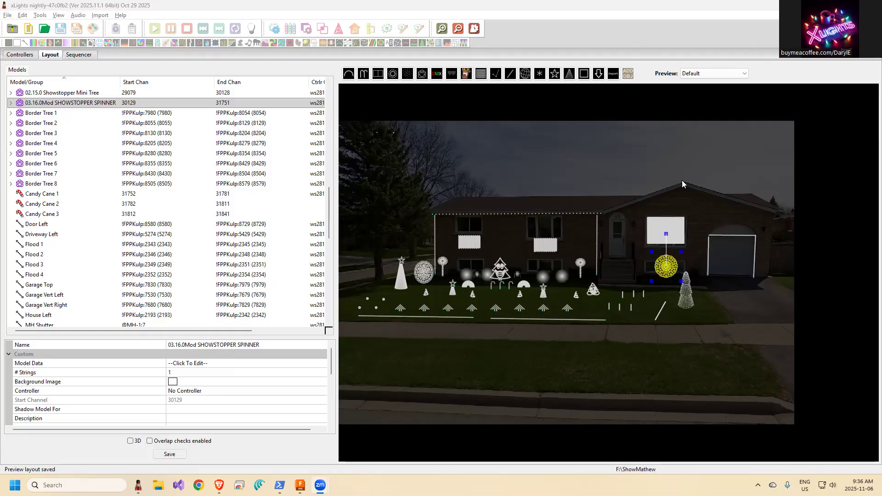
{"action": "mouse_move", "coordinate": [672, 270]}
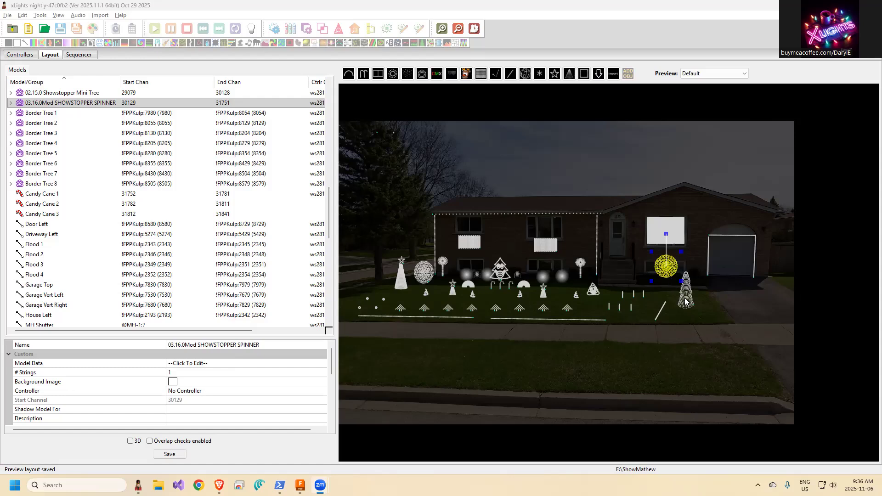
Step: Select the Showstopper Mini Tree model standing beside the garage in the layout
{"action": "left_click", "coordinate": [61, 91]}
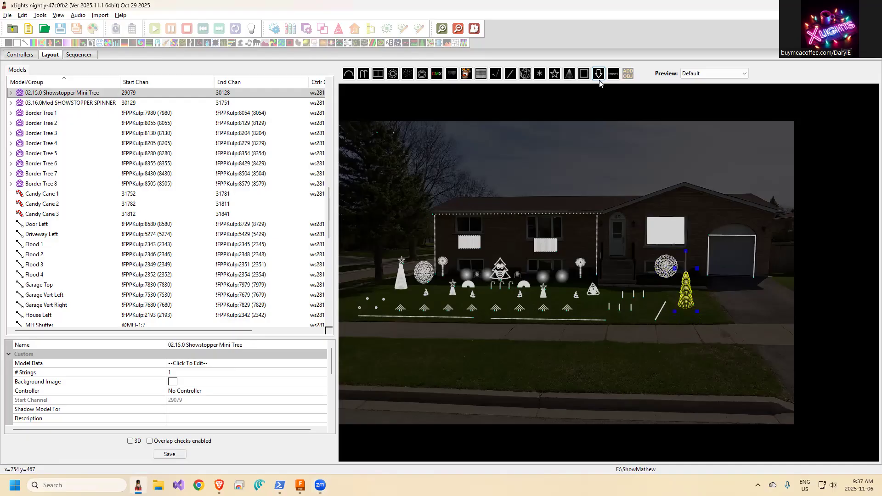
{"action": "mouse_move", "coordinate": [598, 74]}
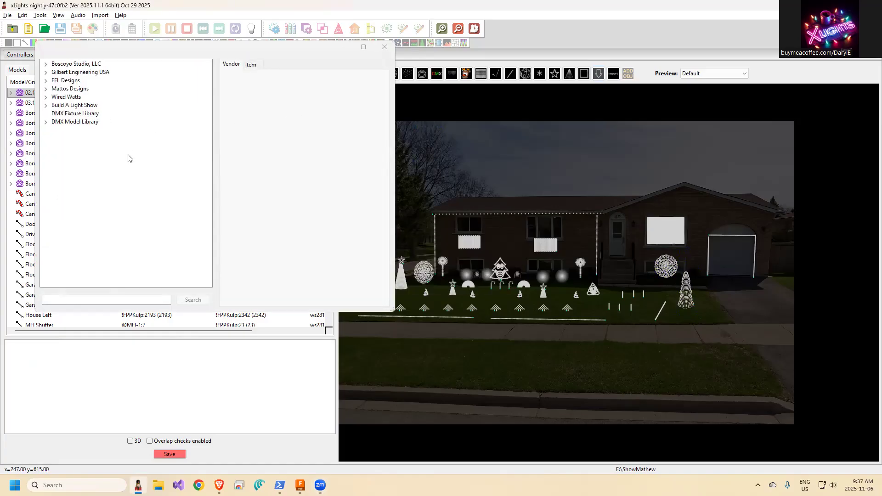
Step: Search 'showstopper mini' in Download Models and insert the EFL Designs Mini Tree with aliases and groups
{"action": "left_click", "coordinate": [76, 64]}
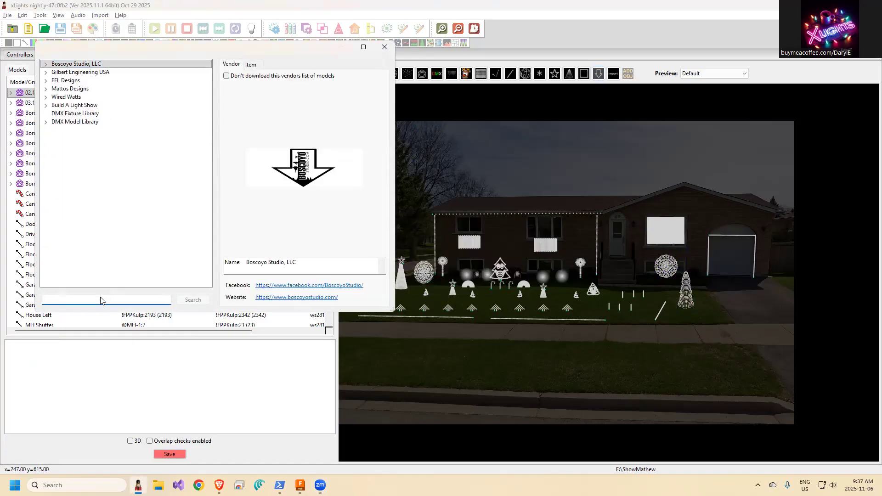
{"action": "type", "text": "showstopper mini"}
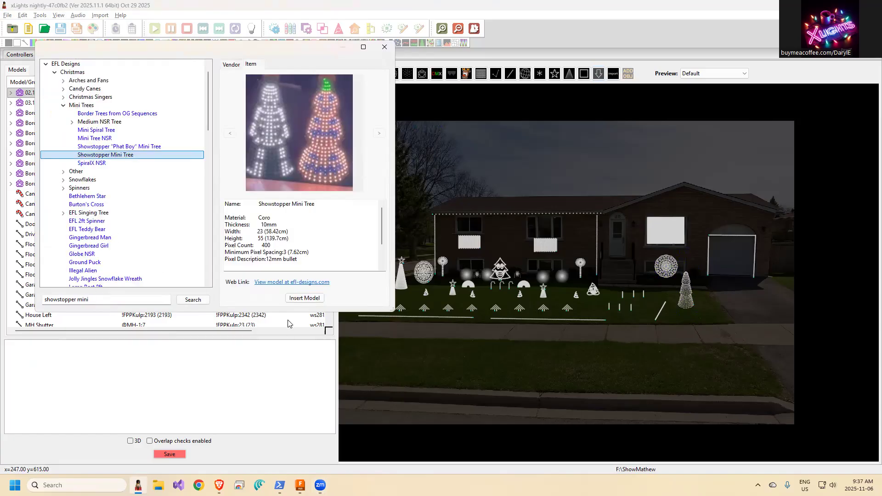
{"action": "left_click", "coordinate": [304, 298]}
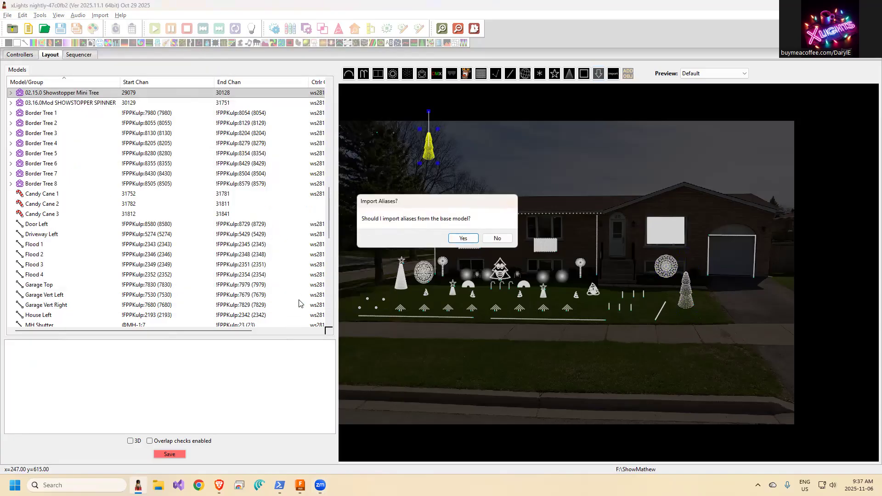
{"action": "left_click", "coordinate": [462, 238]}
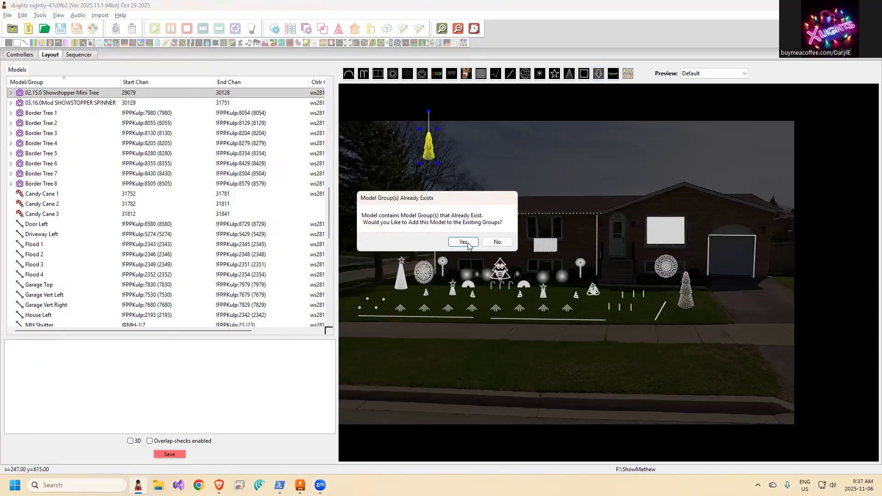
{"action": "left_click", "coordinate": [462, 241]}
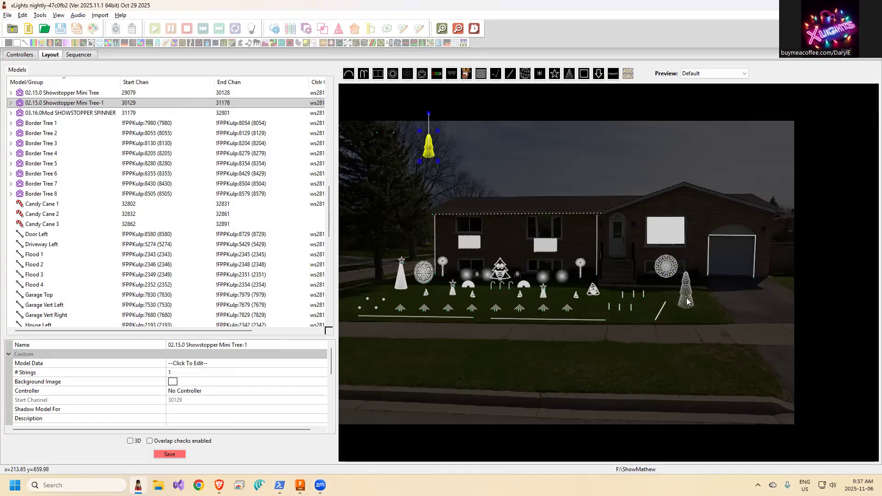
{"action": "mouse_move", "coordinate": [355, 139]}
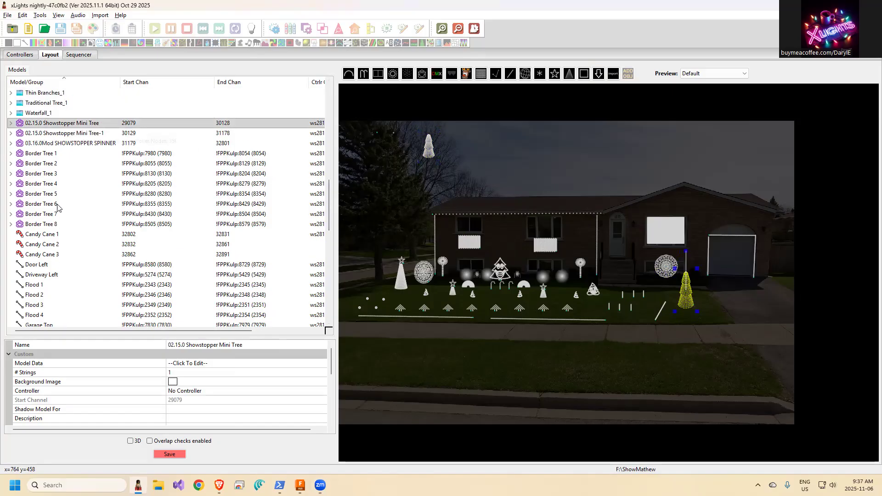
{"action": "mouse_move", "coordinate": [260, 341]}
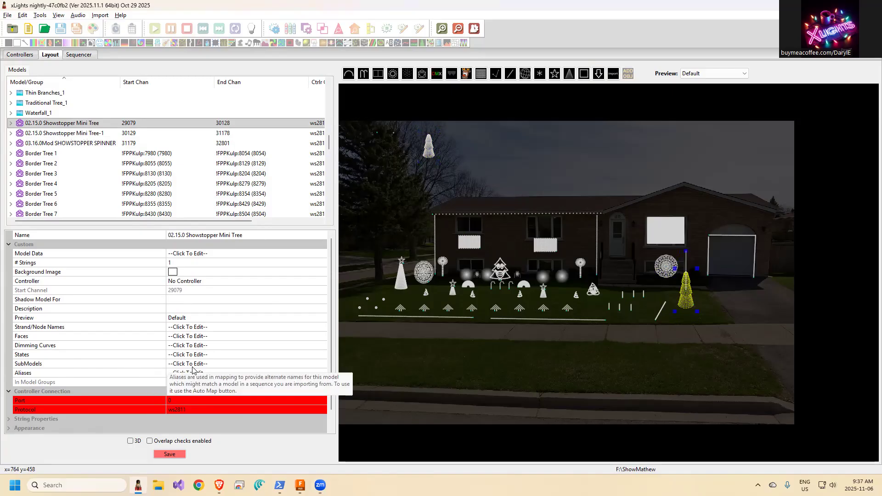
Step: Import every submodel from Showstopper Mini Tree-1 into the original tree and accept the changes
{"action": "left_click", "coordinate": [188, 363]}
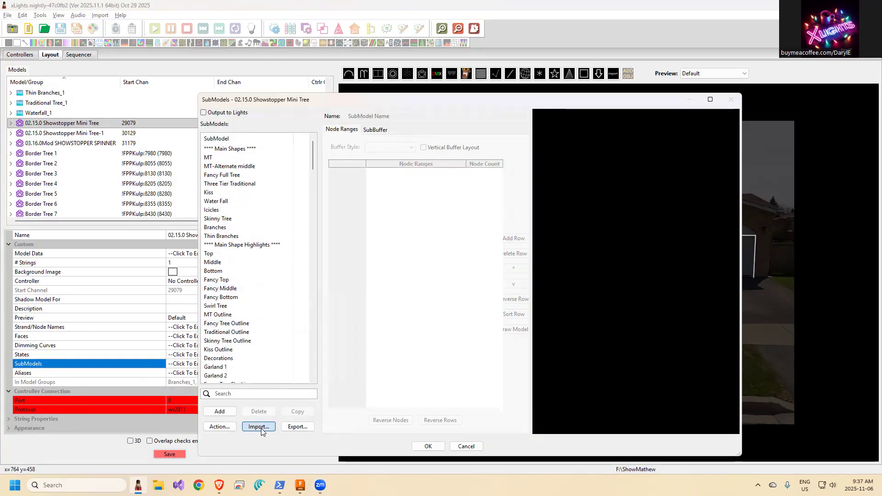
{"action": "left_click", "coordinate": [258, 427]}
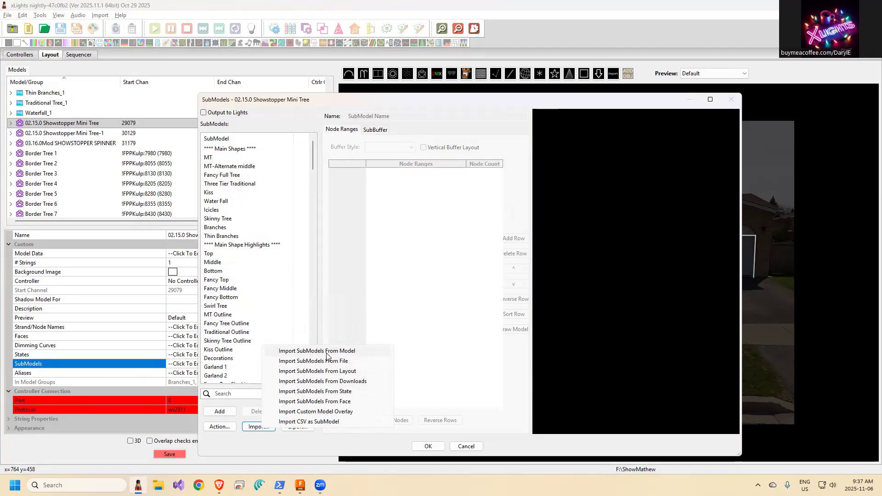
{"action": "left_click", "coordinate": [313, 350]}
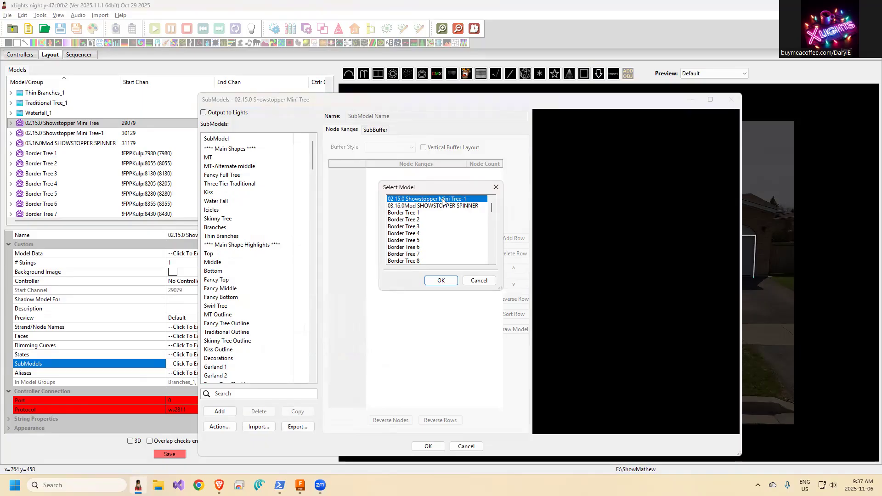
{"action": "left_click", "coordinate": [440, 280]}
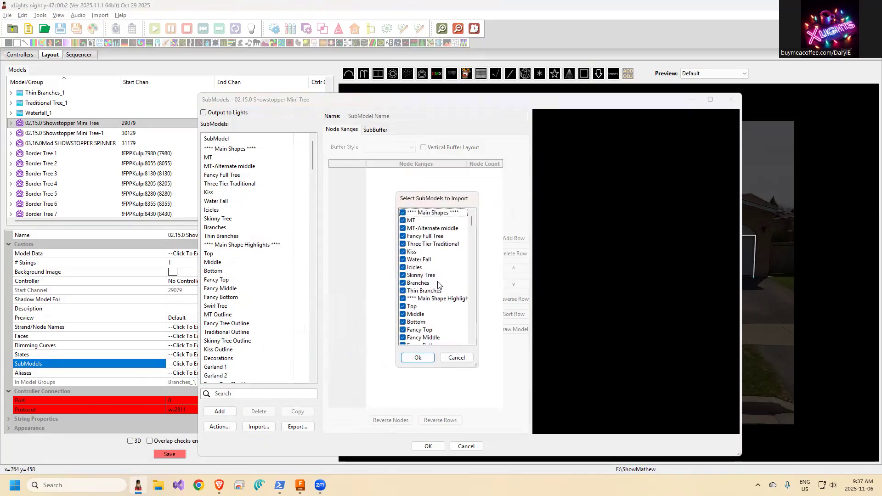
{"action": "mouse_move", "coordinate": [424, 304]}
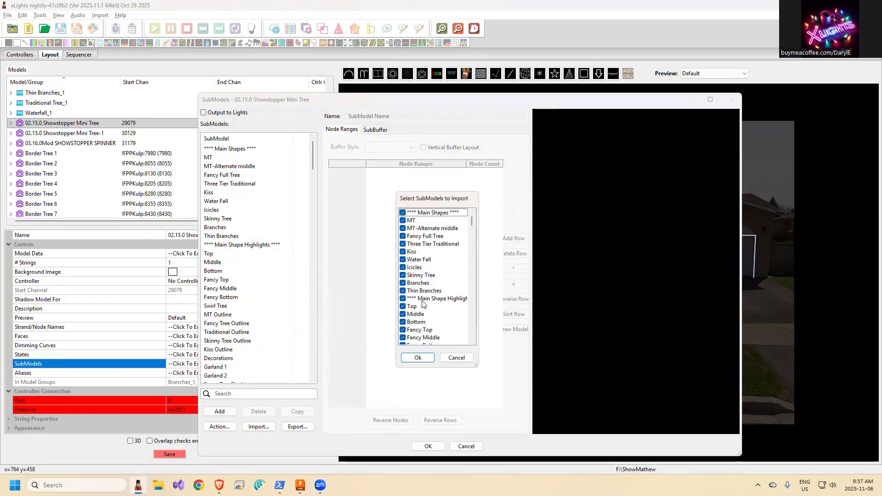
{"action": "left_click", "coordinate": [417, 357]}
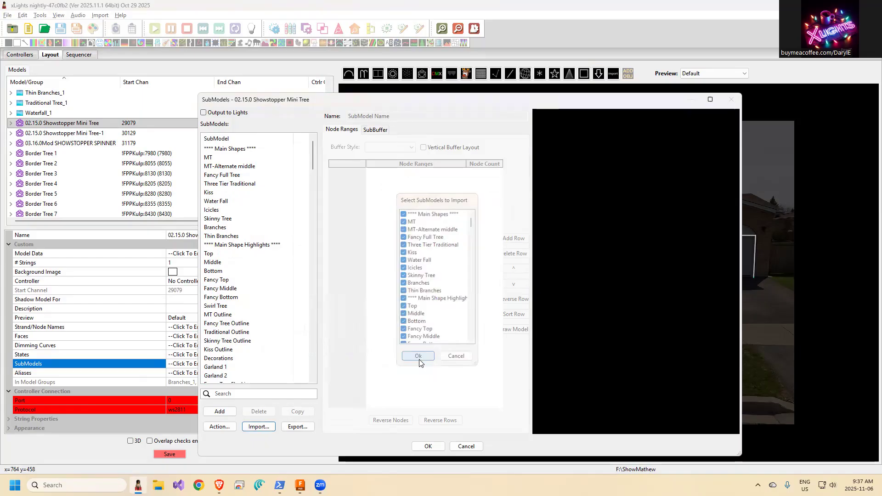
{"action": "left_click", "coordinate": [417, 356]}
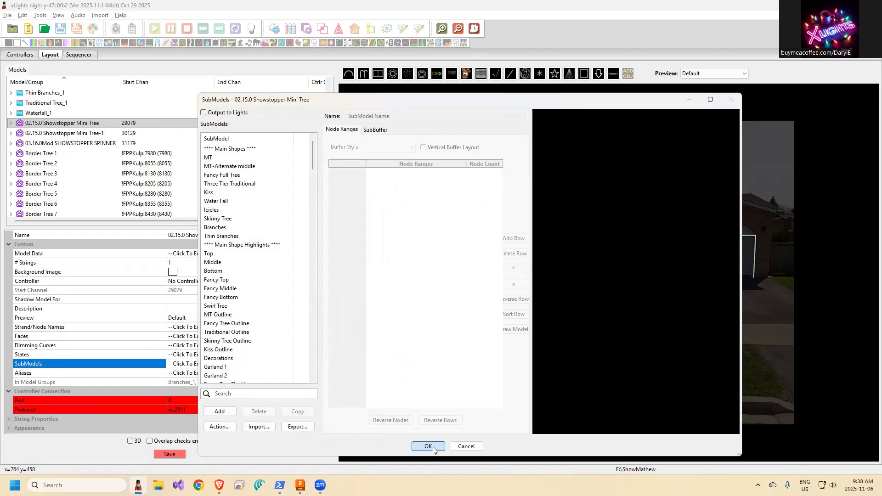
{"action": "left_click", "coordinate": [428, 446]}
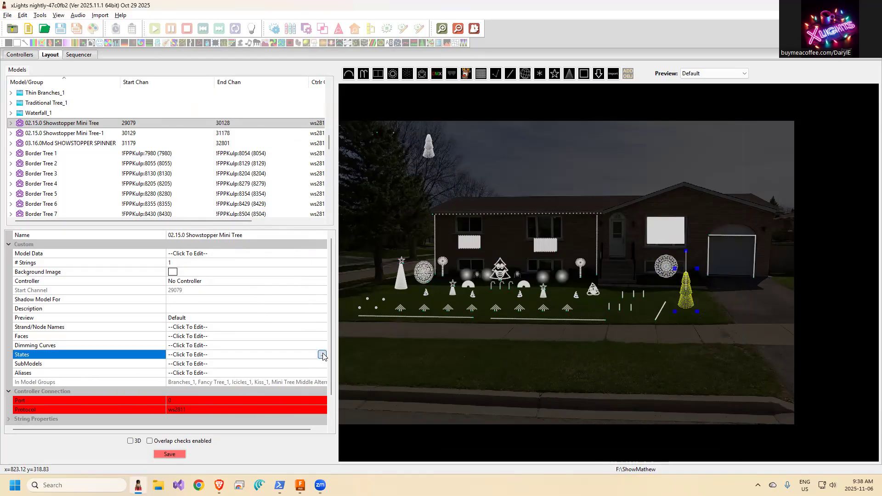
Step: Import the states from Showstopper Mini Tree-1, overriding same-named states, and accept them
{"action": "left_click", "coordinate": [323, 355]}
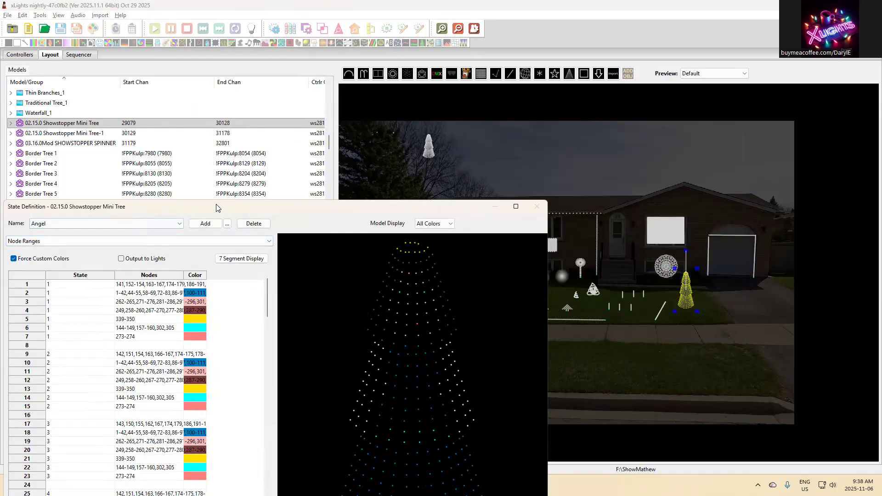
{"action": "left_click", "coordinate": [262, 132]}
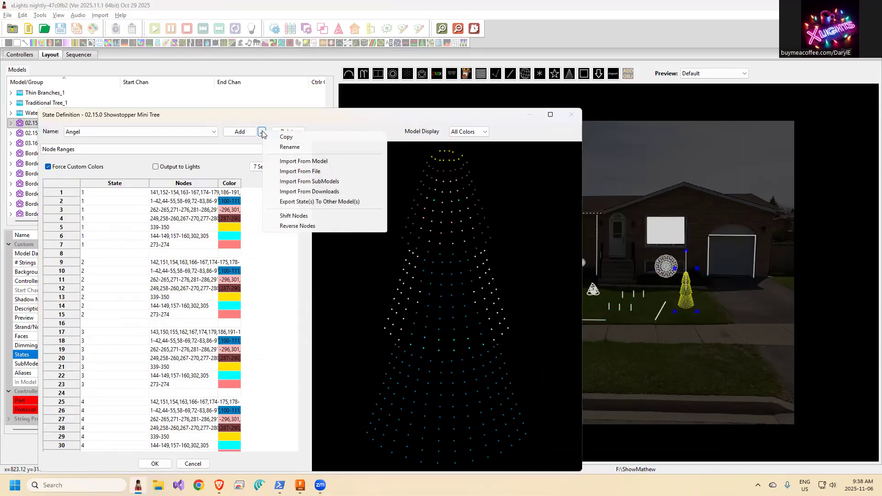
{"action": "mouse_move", "coordinate": [301, 167]}
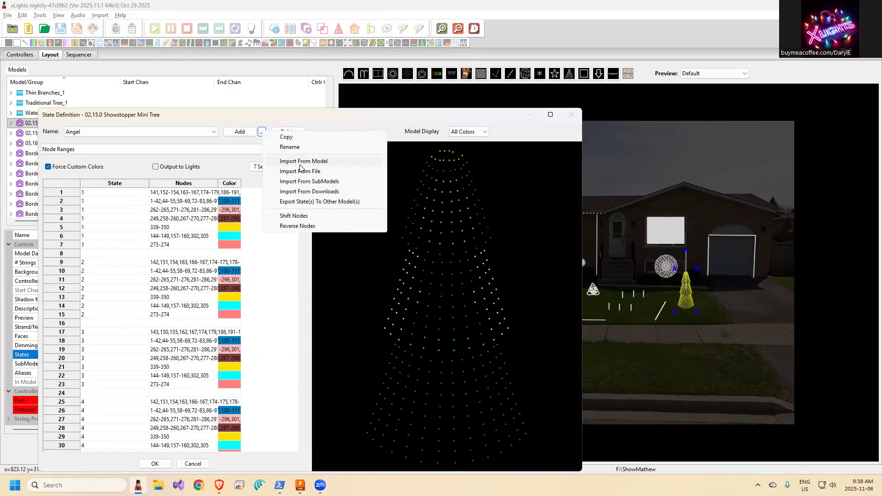
{"action": "left_click", "coordinate": [303, 161]}
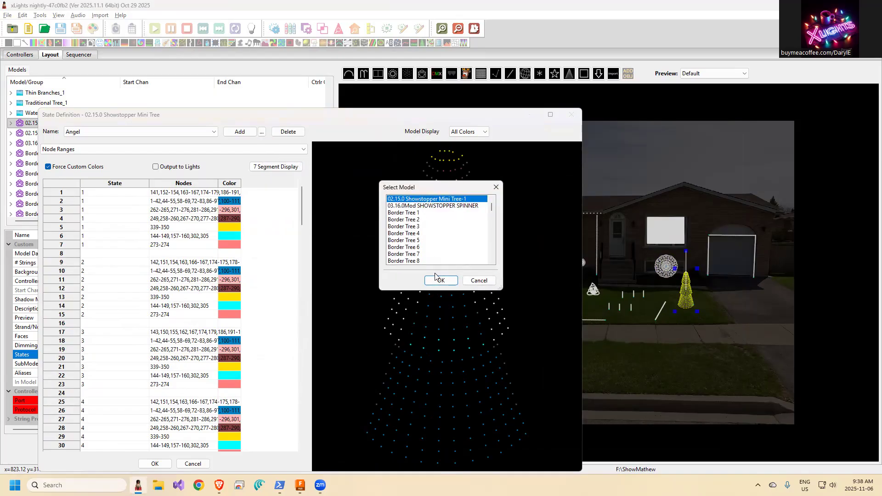
{"action": "left_click", "coordinate": [440, 280]}
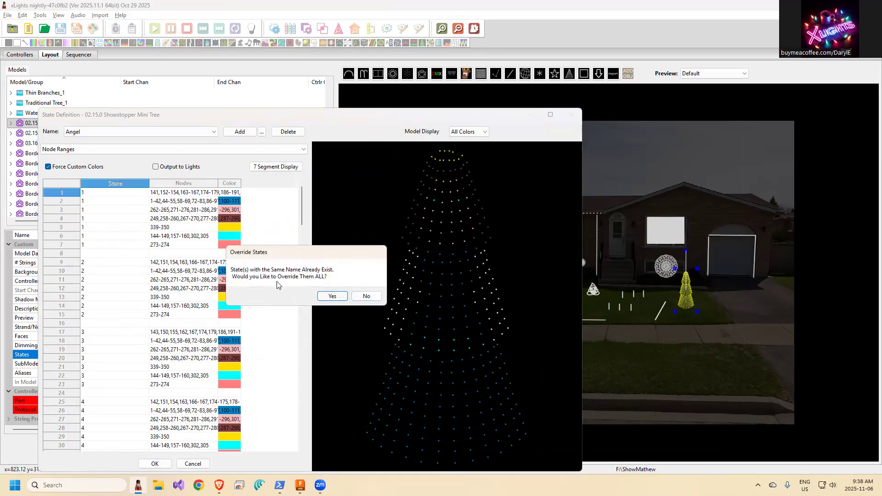
{"action": "left_click", "coordinate": [332, 295]}
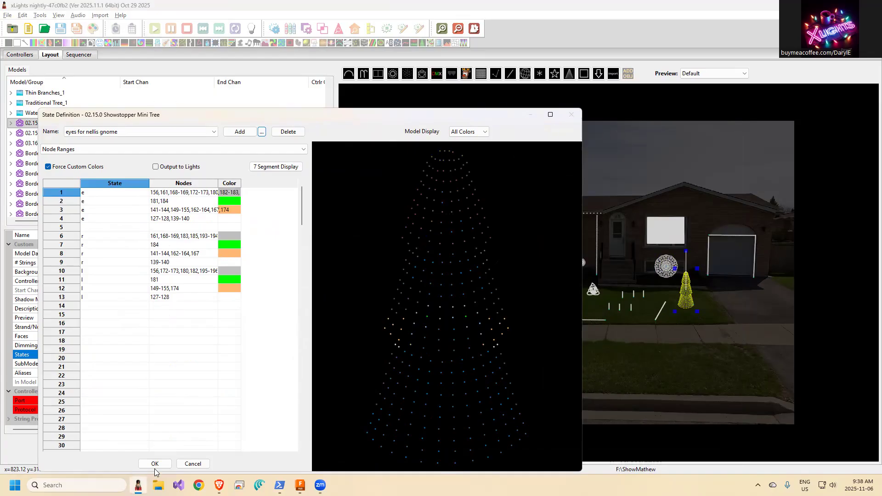
{"action": "left_click", "coordinate": [155, 463]}
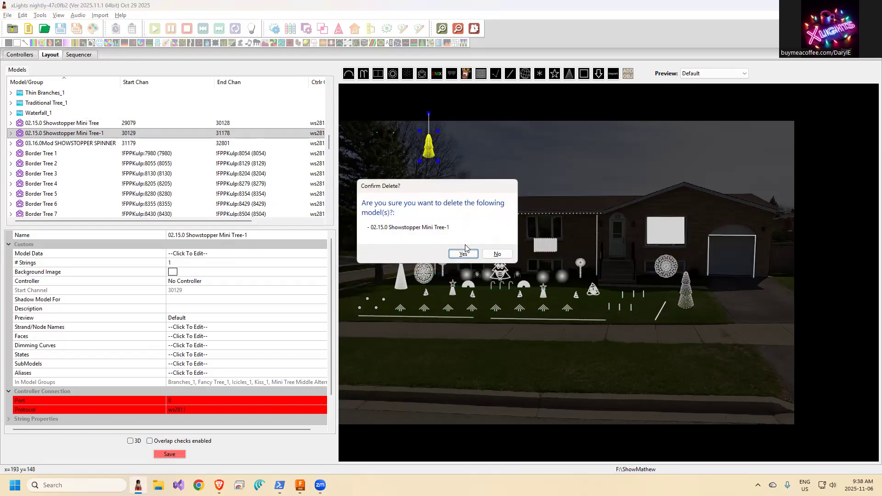
Step: Delete the Showstopper Mini Tree-1 copy from the layout
{"action": "left_click", "coordinate": [462, 254]}
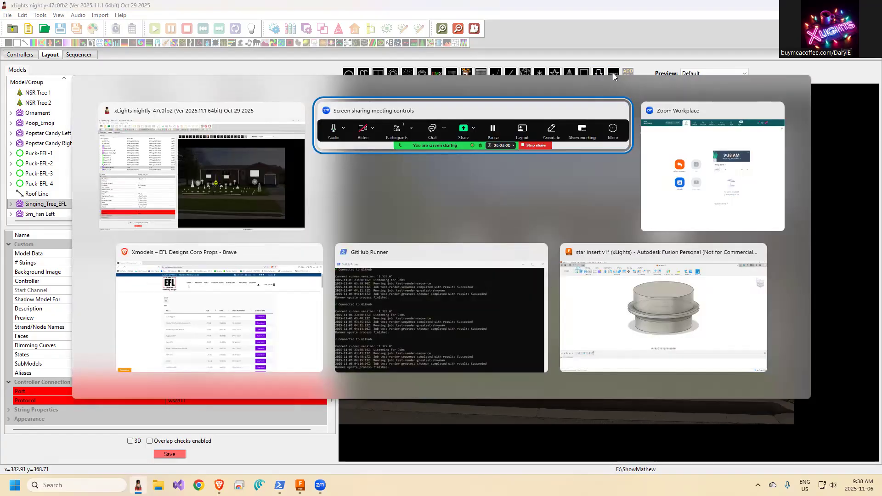
Step: Download the Showstopper Mini Tree xmodel from the EFL Designs page into Downloads
{"action": "left_click", "coordinate": [218, 252]}
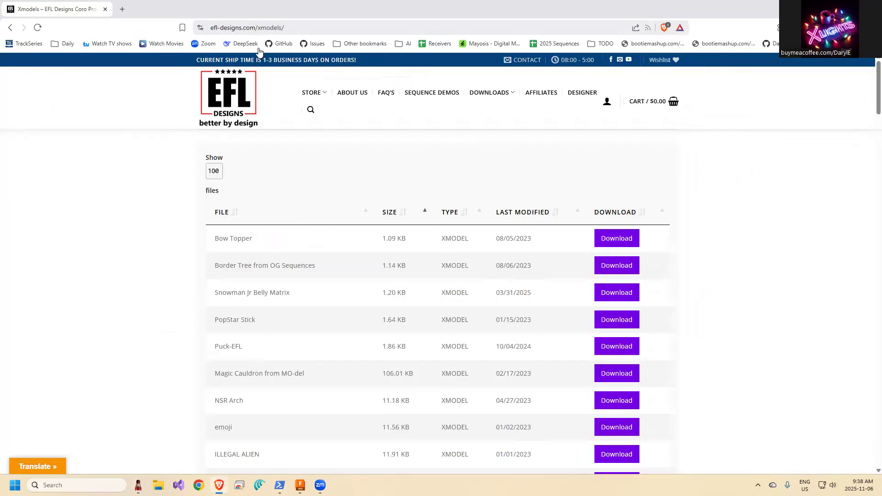
{"action": "mouse_move", "coordinate": [212, 343]}
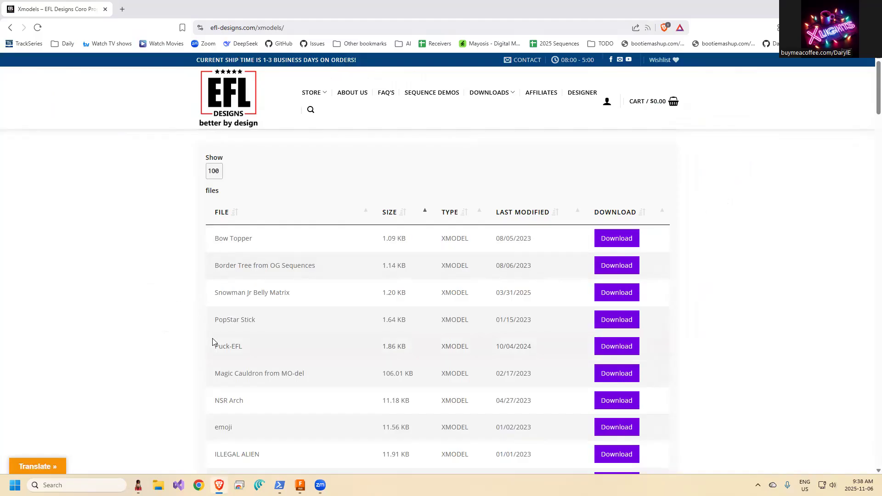
{"action": "scroll", "scroll_direction": "down", "scroll_amount": 3}
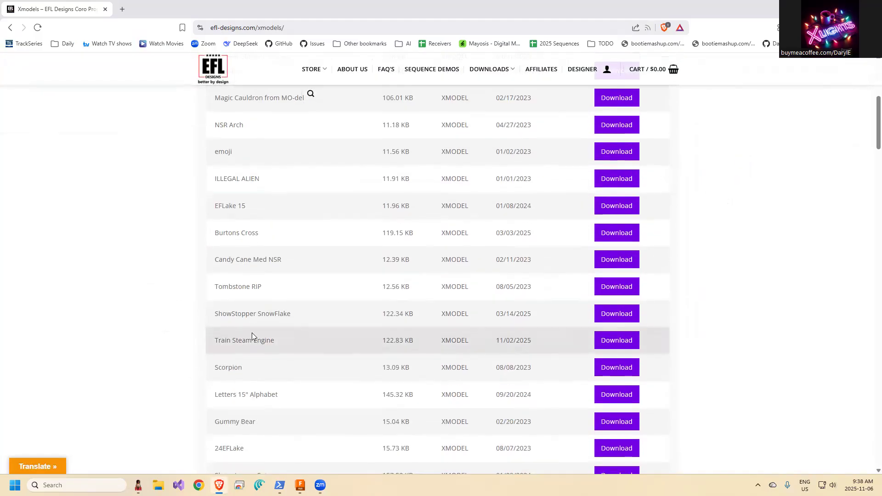
{"action": "scroll", "scroll_direction": "down", "scroll_amount": 3}
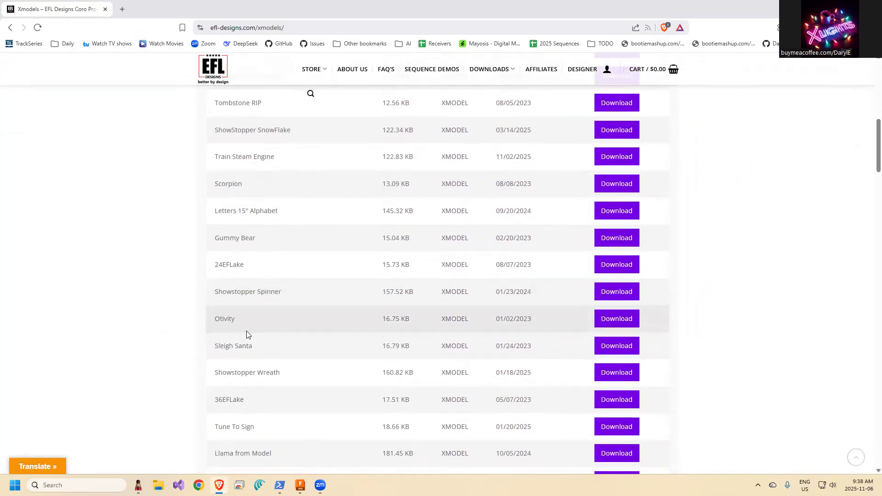
{"action": "scroll", "scroll_direction": "down", "scroll_amount": 3}
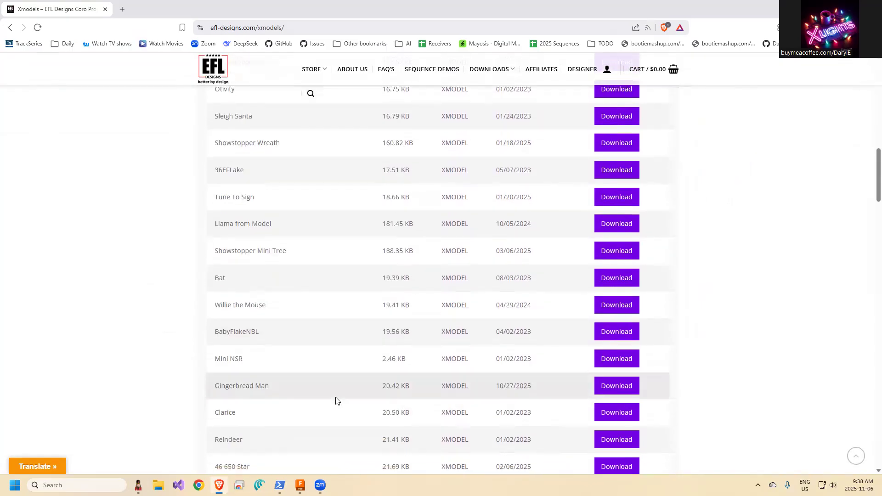
{"action": "mouse_move", "coordinate": [637, 254]}
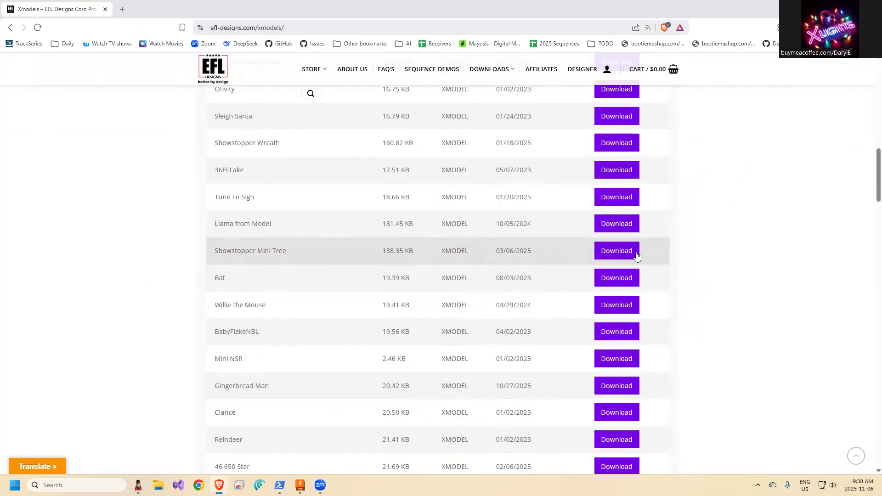
{"action": "left_click", "coordinate": [616, 250]}
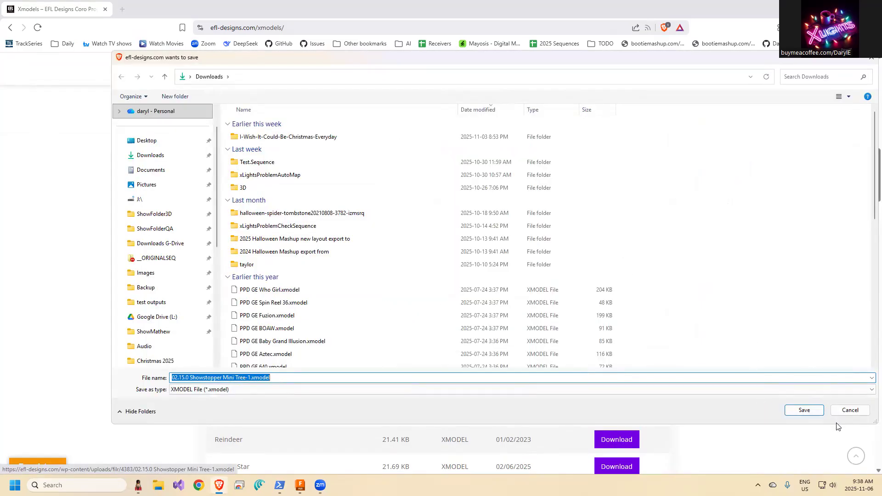
{"action": "left_click", "coordinate": [803, 410]}
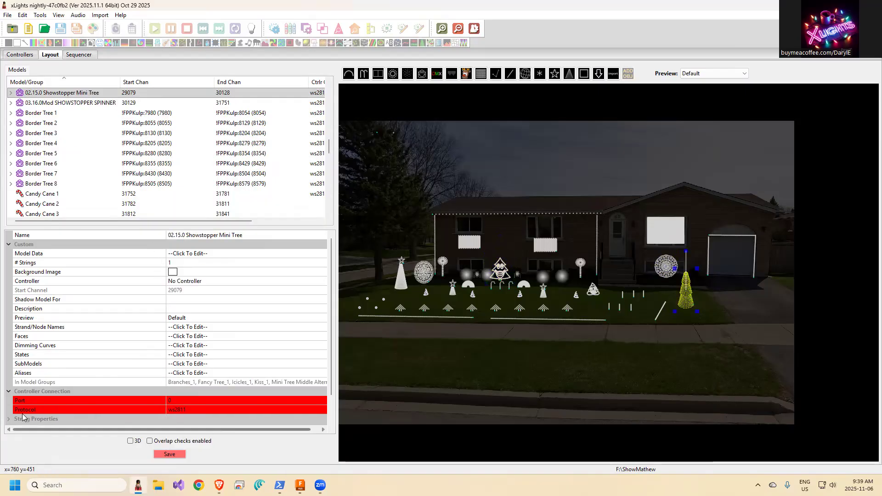
Step: Reopen the Mini Tree's SubModels editor and list the submodel import choices
{"action": "left_click", "coordinate": [187, 364]}
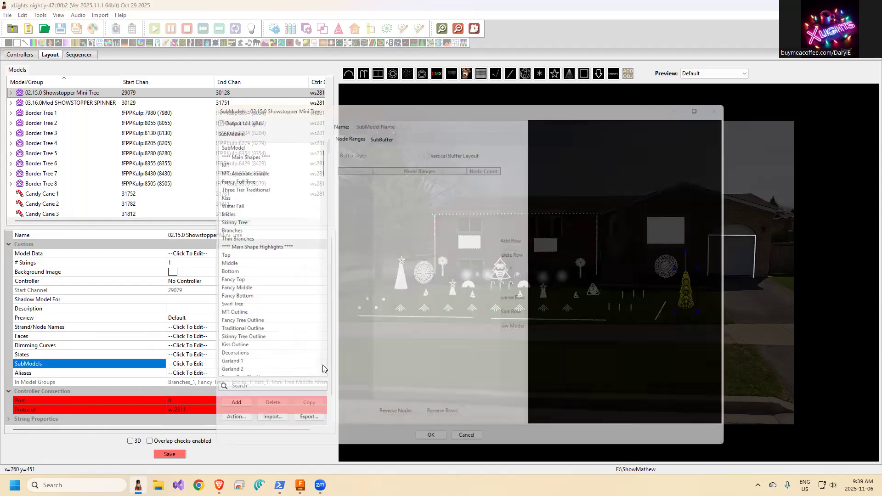
{"action": "left_click", "coordinate": [257, 426]}
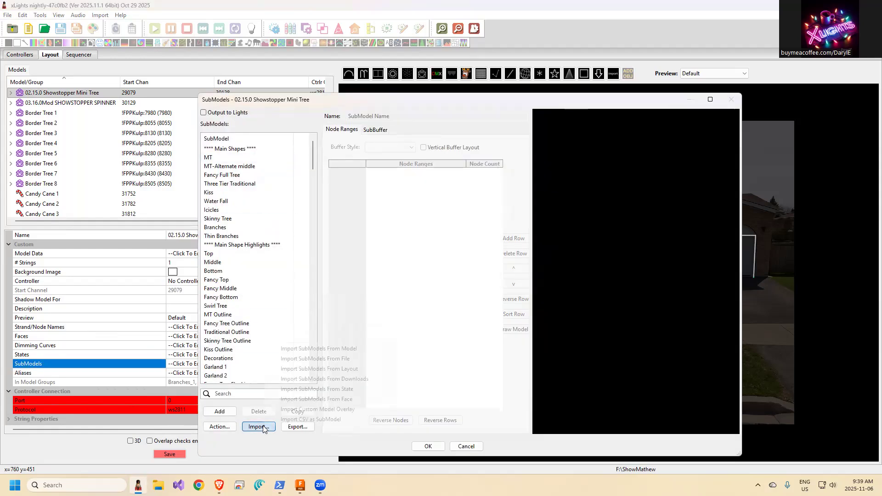
{"action": "left_click", "coordinate": [258, 426]}
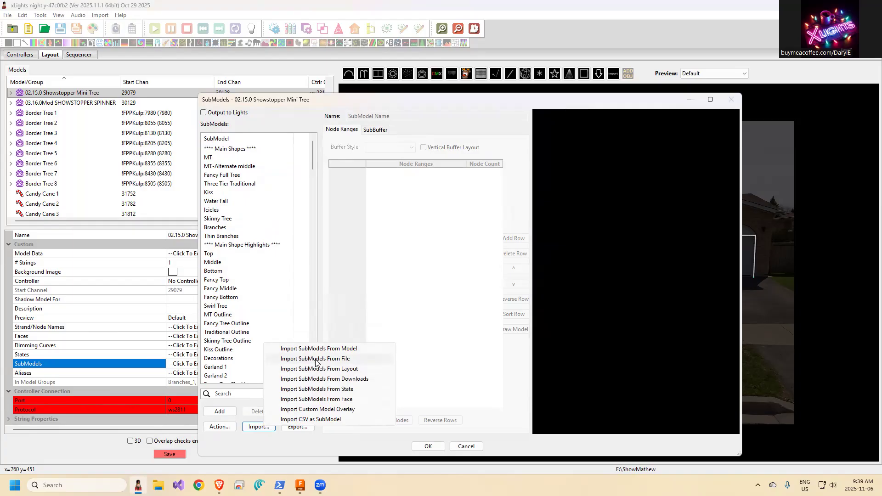
Step: Choose Import SubModels From File and open the downloaded Mini Tree xmodel from Downloads
{"action": "left_click", "coordinate": [314, 359]}
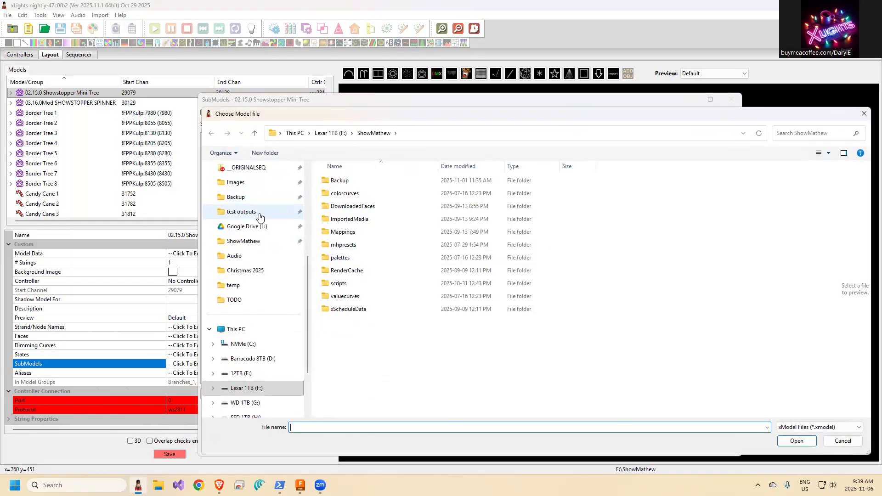
{"action": "mouse_move", "coordinate": [250, 243]}
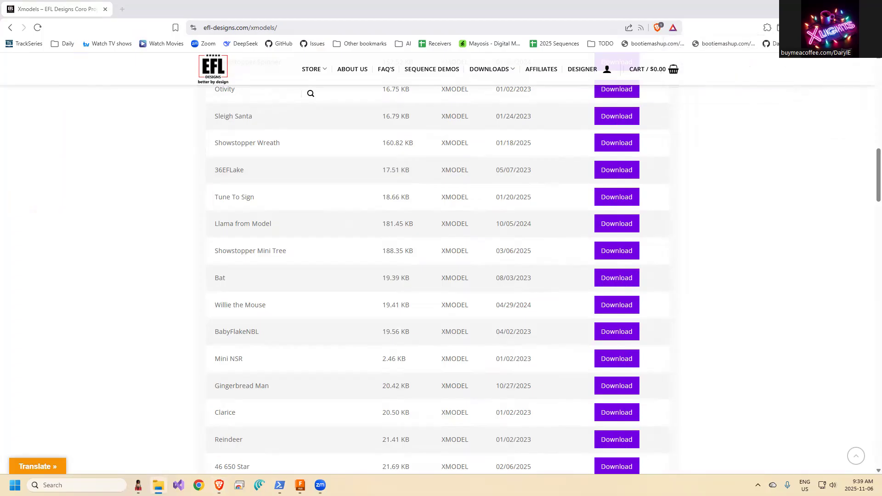
{"action": "mouse_move", "coordinate": [127, 352]}
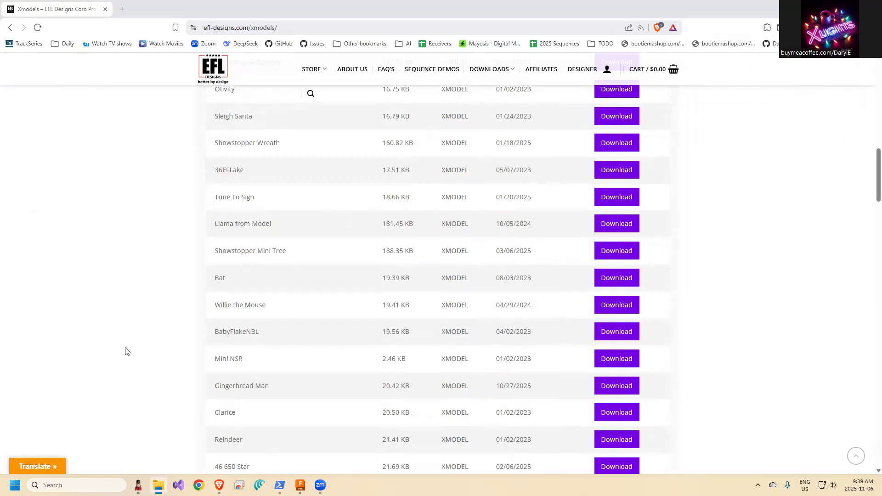
{"action": "key", "text": "alt+tab"}
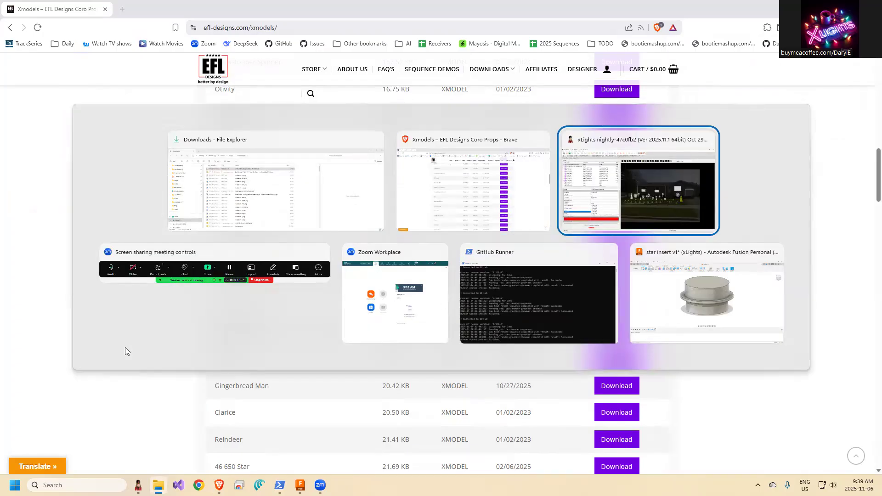
{"action": "left_click", "coordinate": [637, 180]}
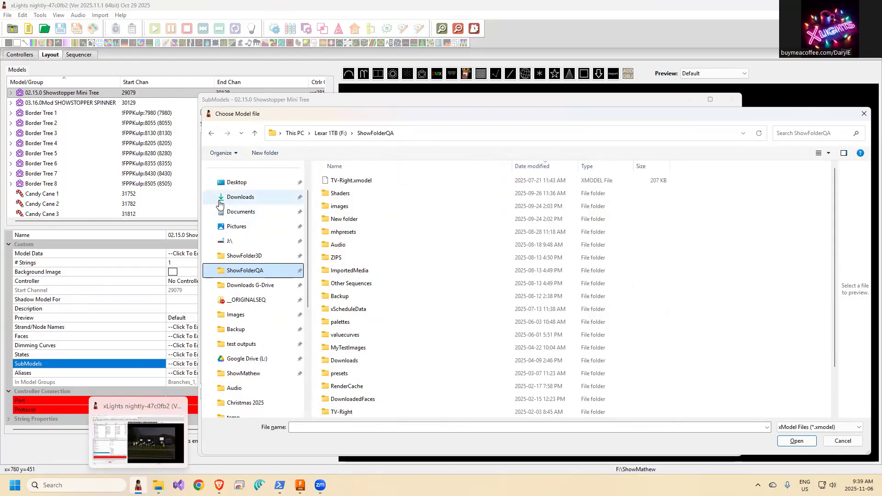
{"action": "left_click", "coordinate": [240, 196]}
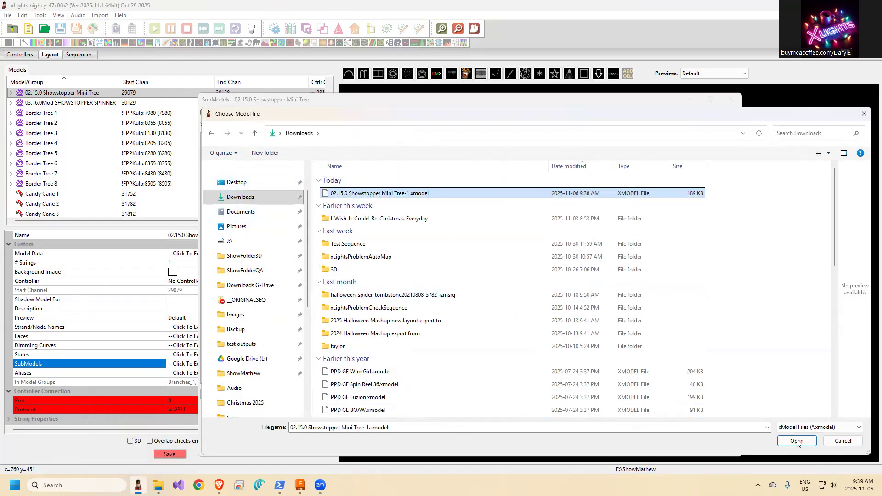
{"action": "left_click", "coordinate": [795, 440]}
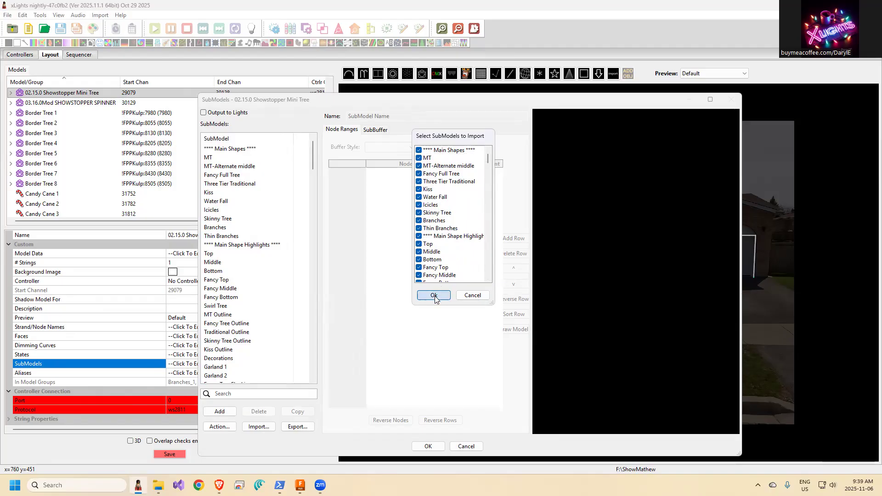
Step: Import all checked submodels from the file, review Snowman's node ranges, and accept the changes
{"action": "left_click", "coordinate": [433, 295]}
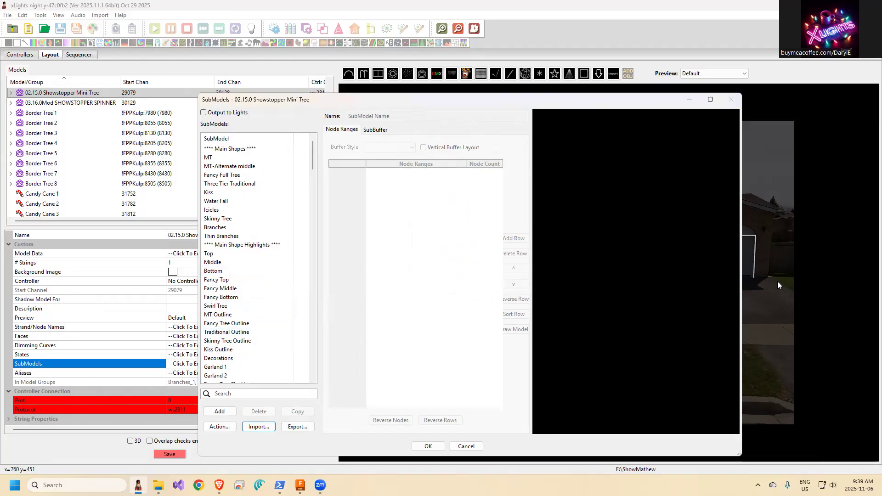
{"action": "mouse_move", "coordinate": [344, 256]}
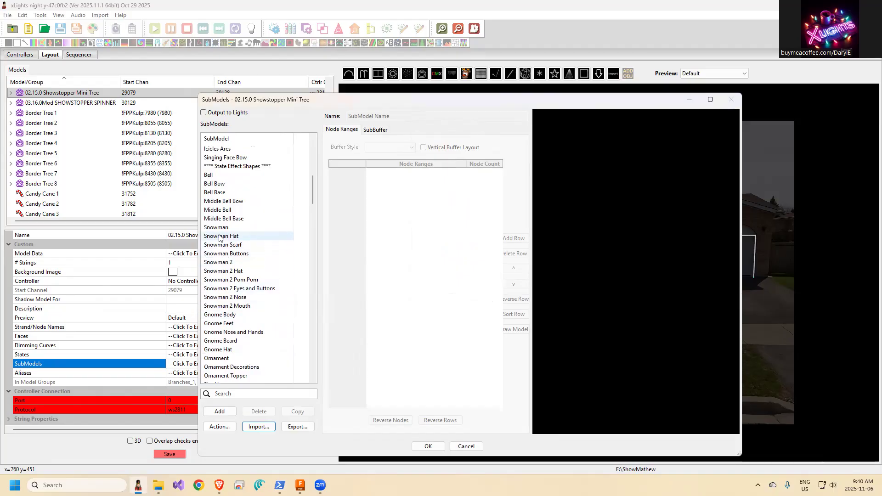
{"action": "left_click", "coordinate": [216, 227]}
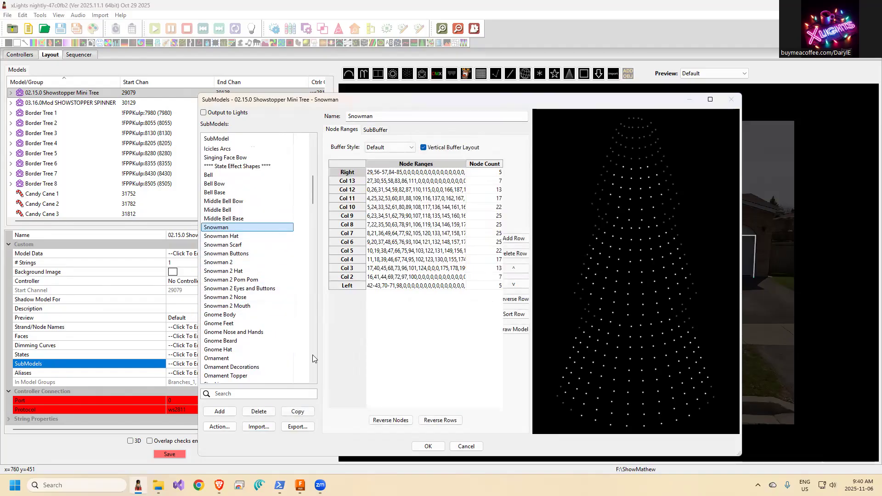
{"action": "left_click", "coordinate": [428, 444]}
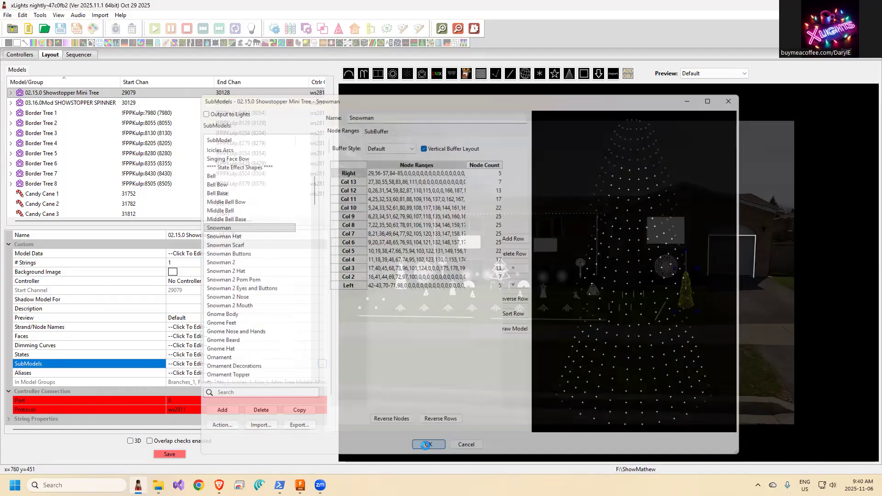
{"action": "left_click", "coordinate": [428, 444]}
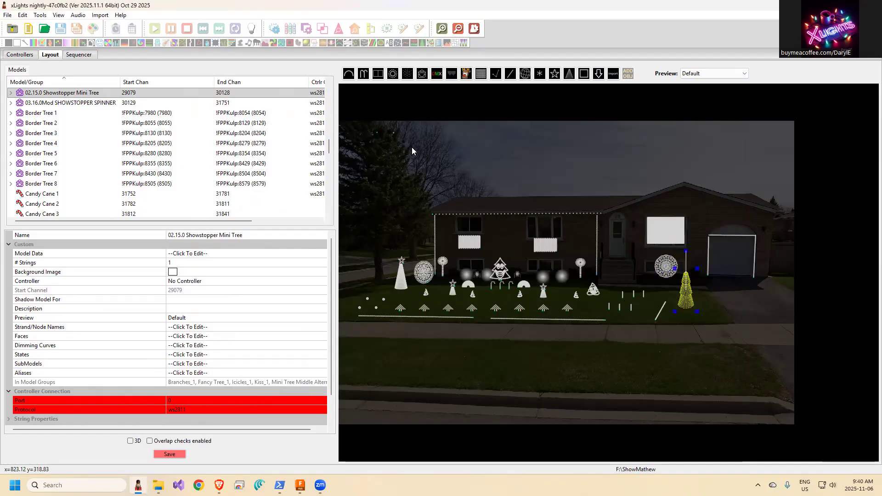
{"action": "mouse_move", "coordinate": [612, 73]}
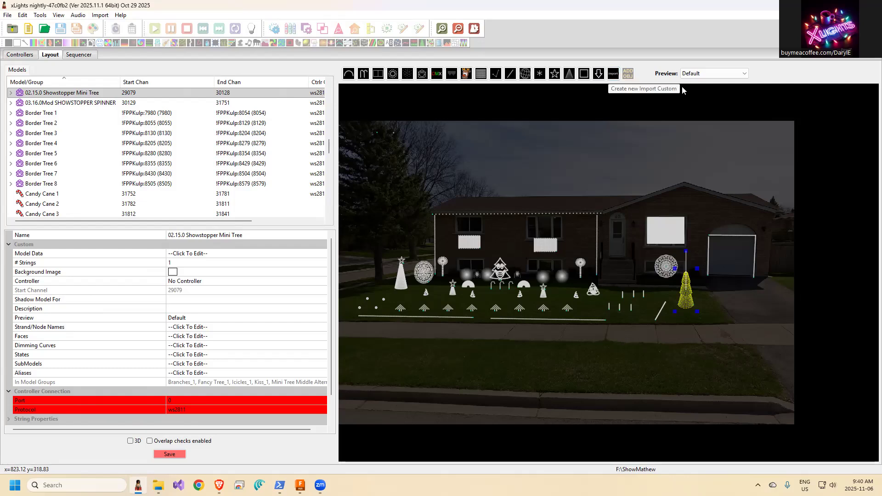
{"action": "mouse_move", "coordinate": [627, 73]}
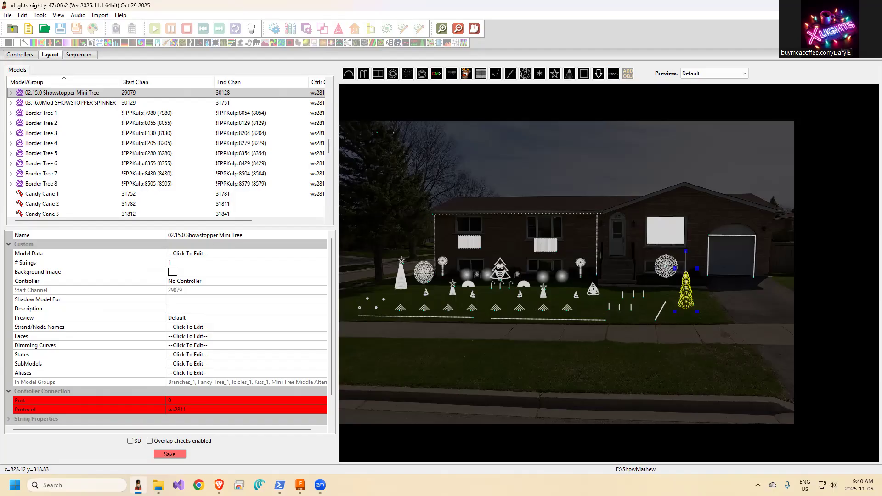
{"action": "mouse_move", "coordinate": [772, 297]}
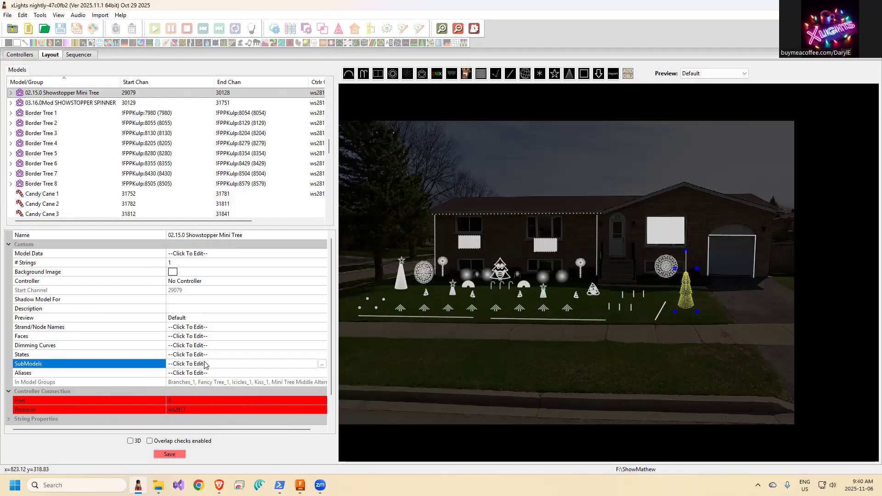
Step: Rename the '**** Main Shapes ****' submodel to '**** Main Shapes **** v2.0', then cancel the editor
{"action": "left_click", "coordinate": [187, 363]}
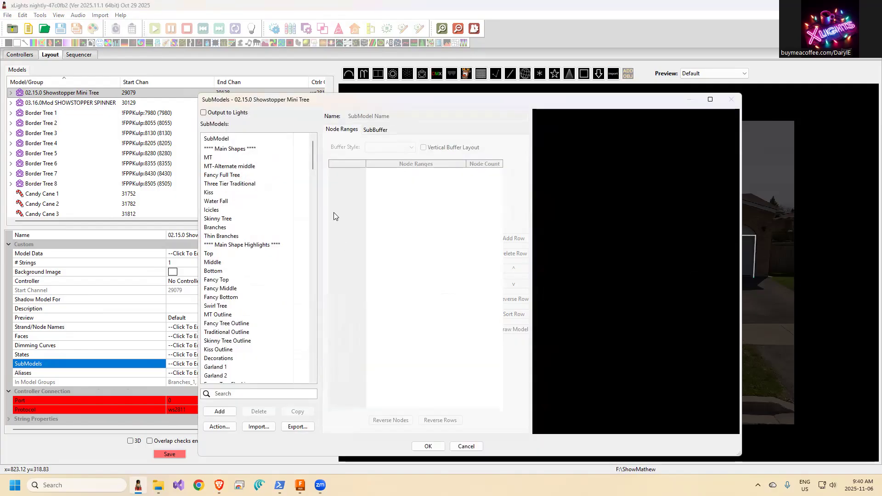
{"action": "left_click", "coordinate": [229, 149]}
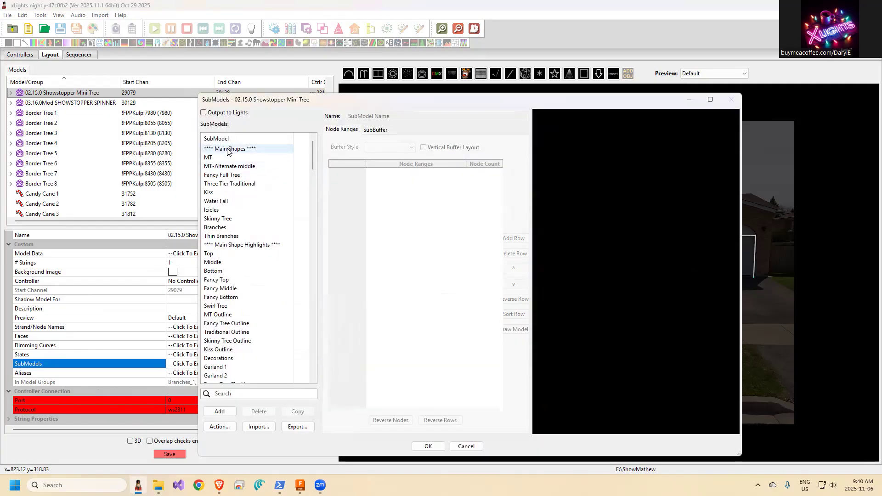
{"action": "left_click", "coordinate": [230, 149]}
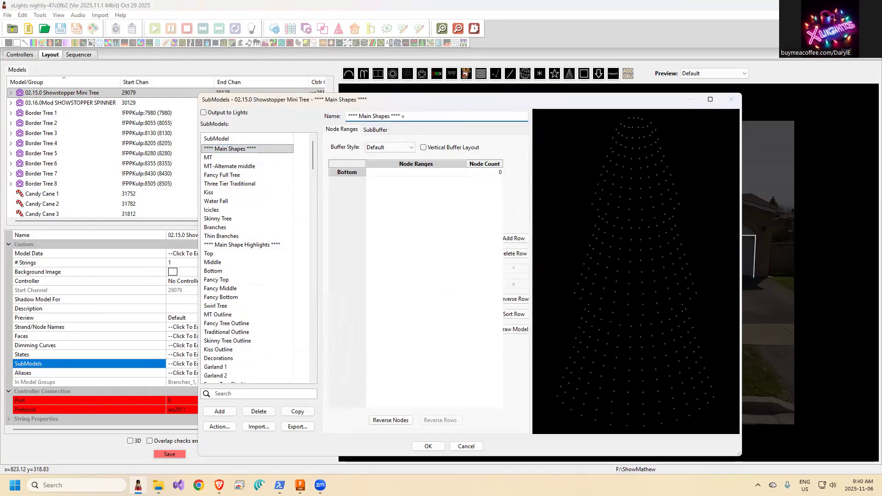
{"action": "type", "text": "2.0"}
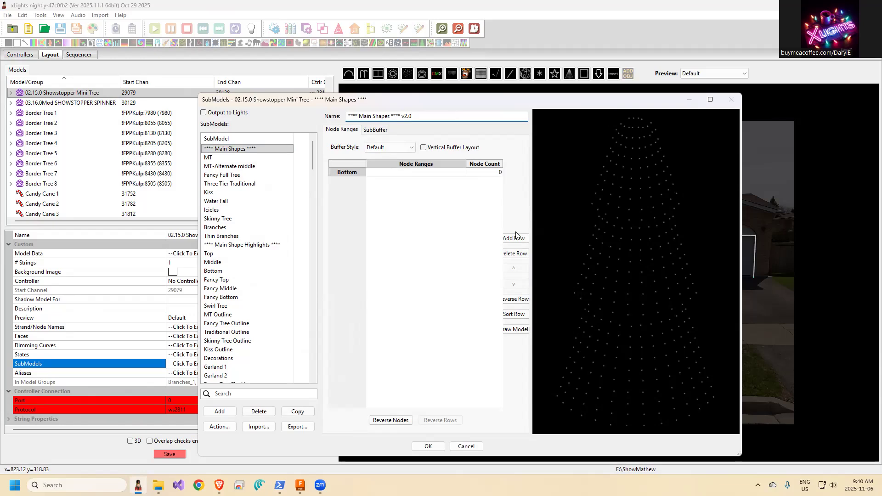
{"action": "mouse_move", "coordinate": [335, 294]}
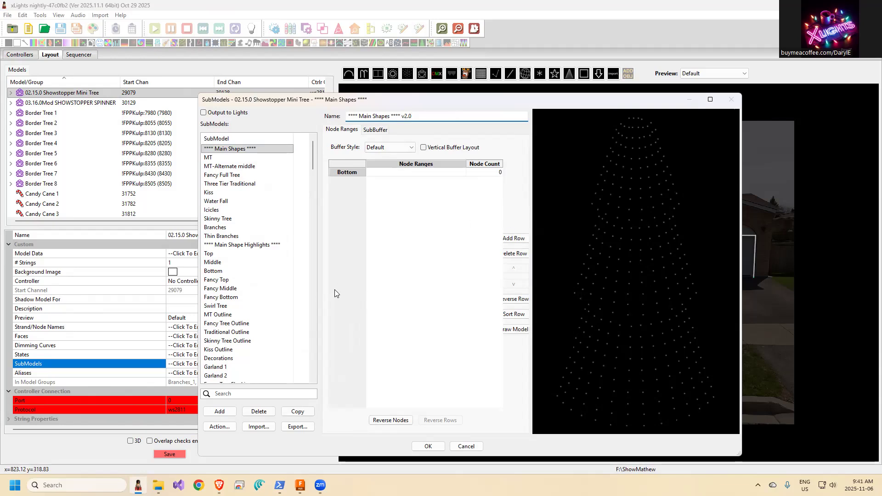
{"action": "left_click", "coordinate": [411, 116]}
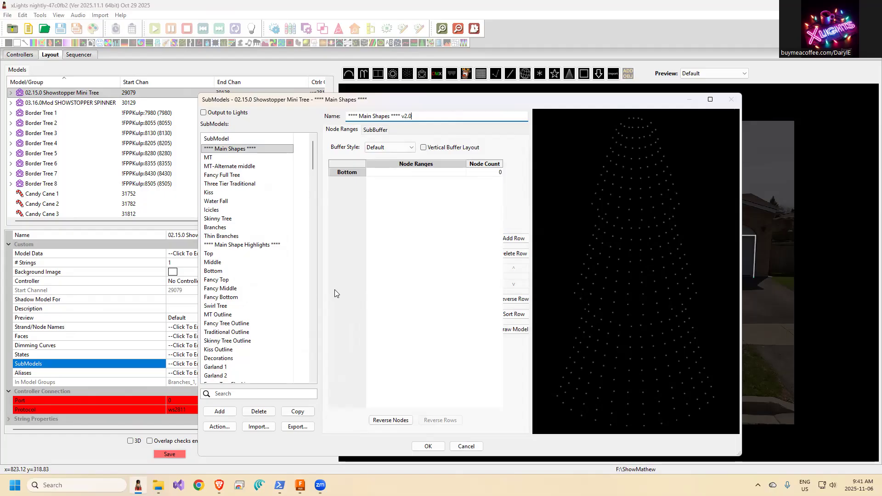
{"action": "mouse_move", "coordinate": [422, 350]}
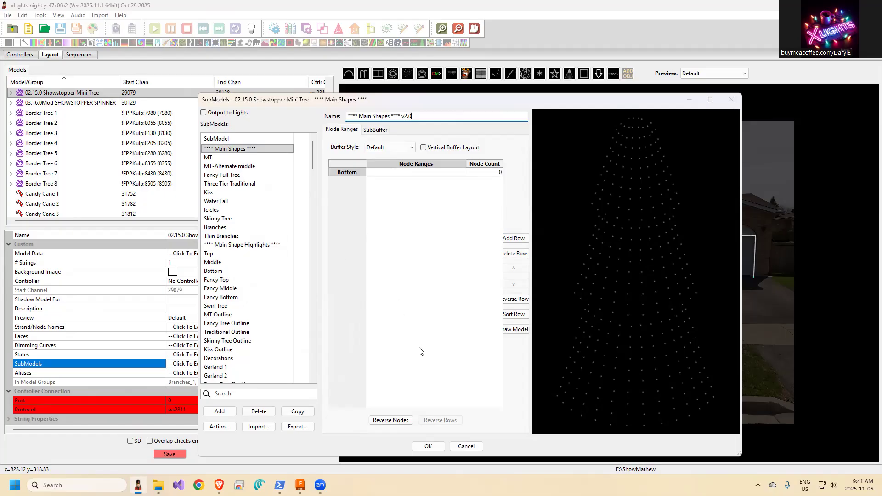
{"action": "mouse_move", "coordinate": [465, 446]}
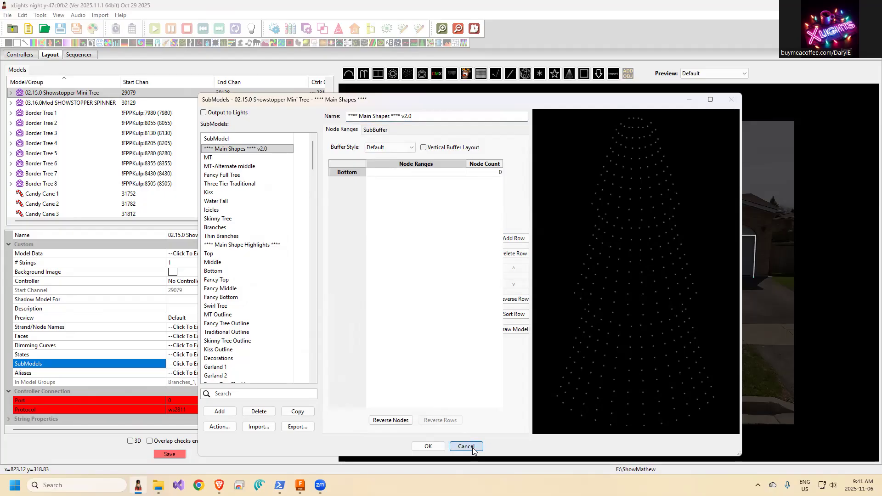
{"action": "left_click", "coordinate": [466, 446]}
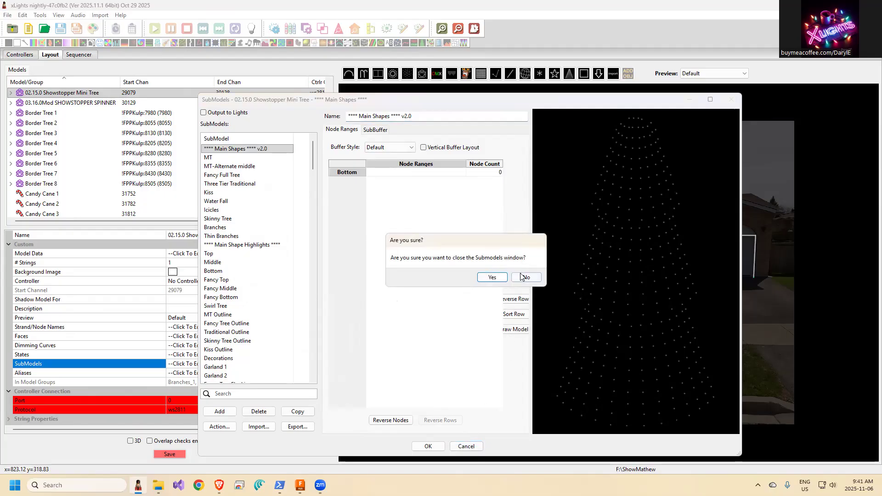